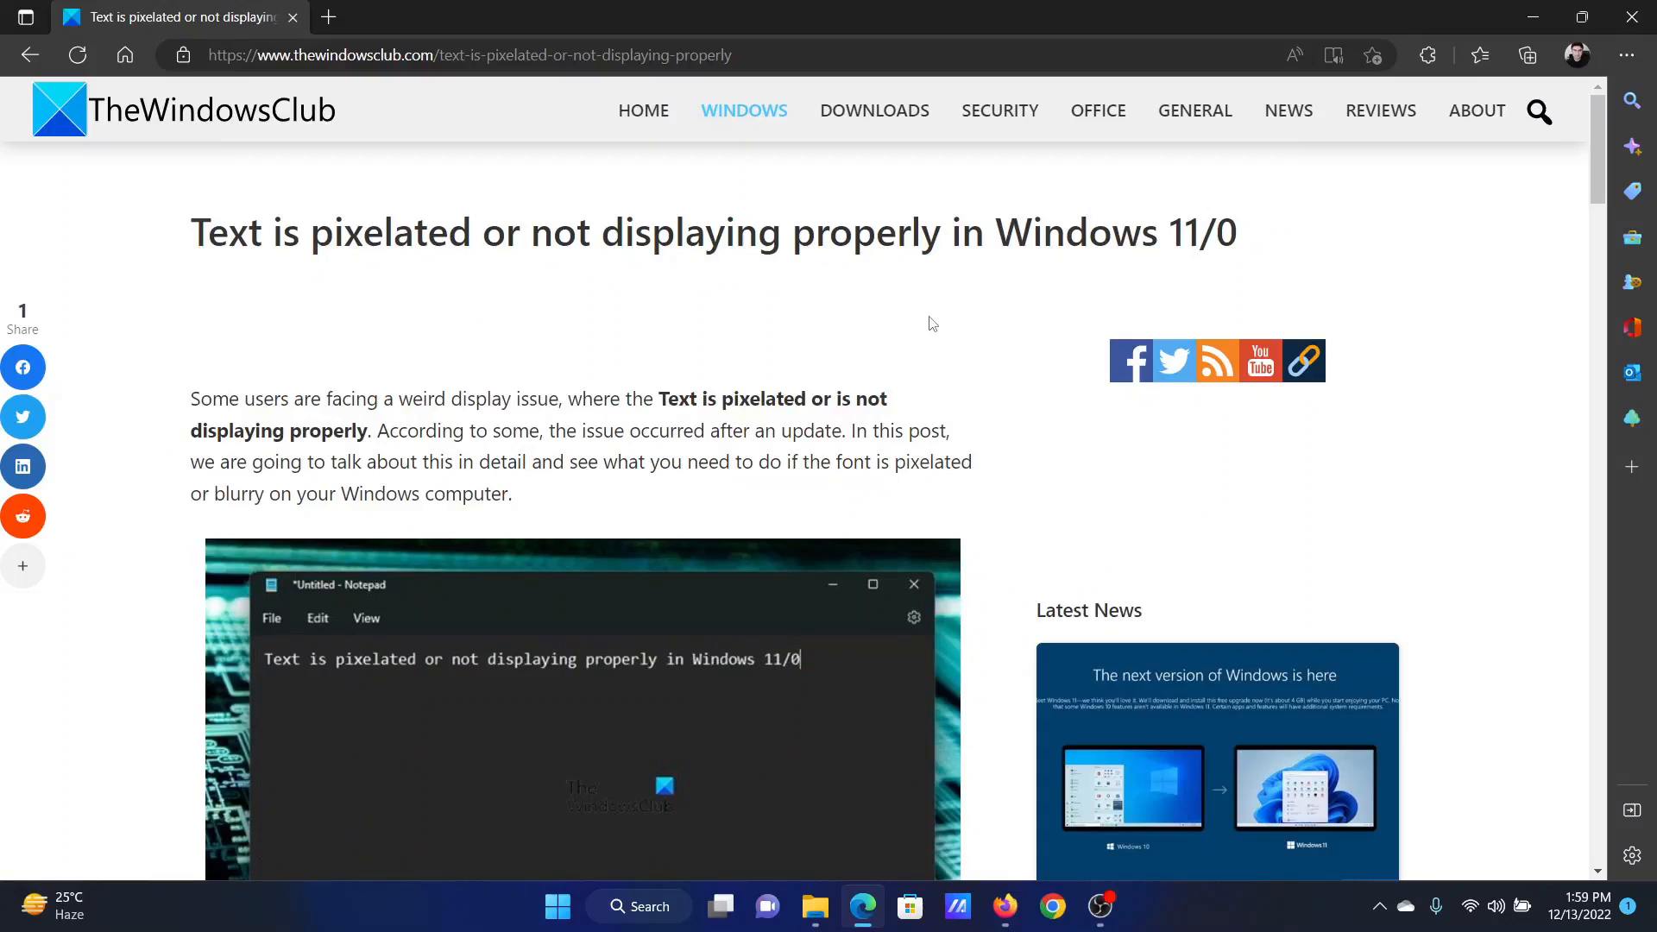
{"action": "mouse_move", "coordinate": [576, 280]}
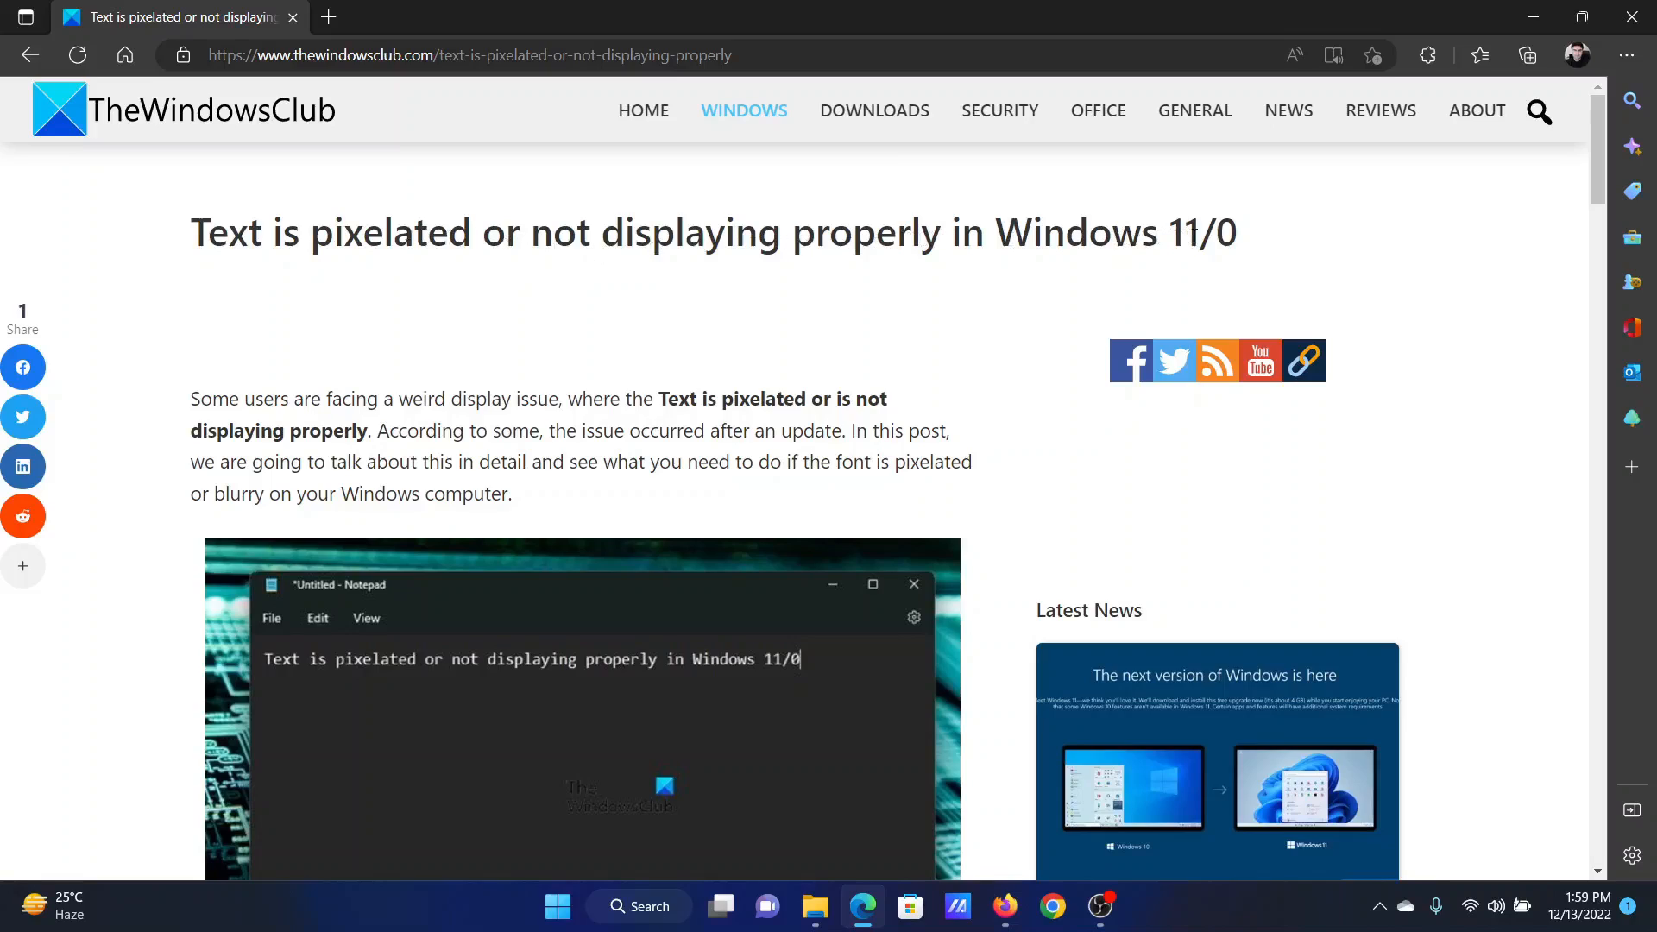
{"action": "mouse_move", "coordinate": [1100, 271]}
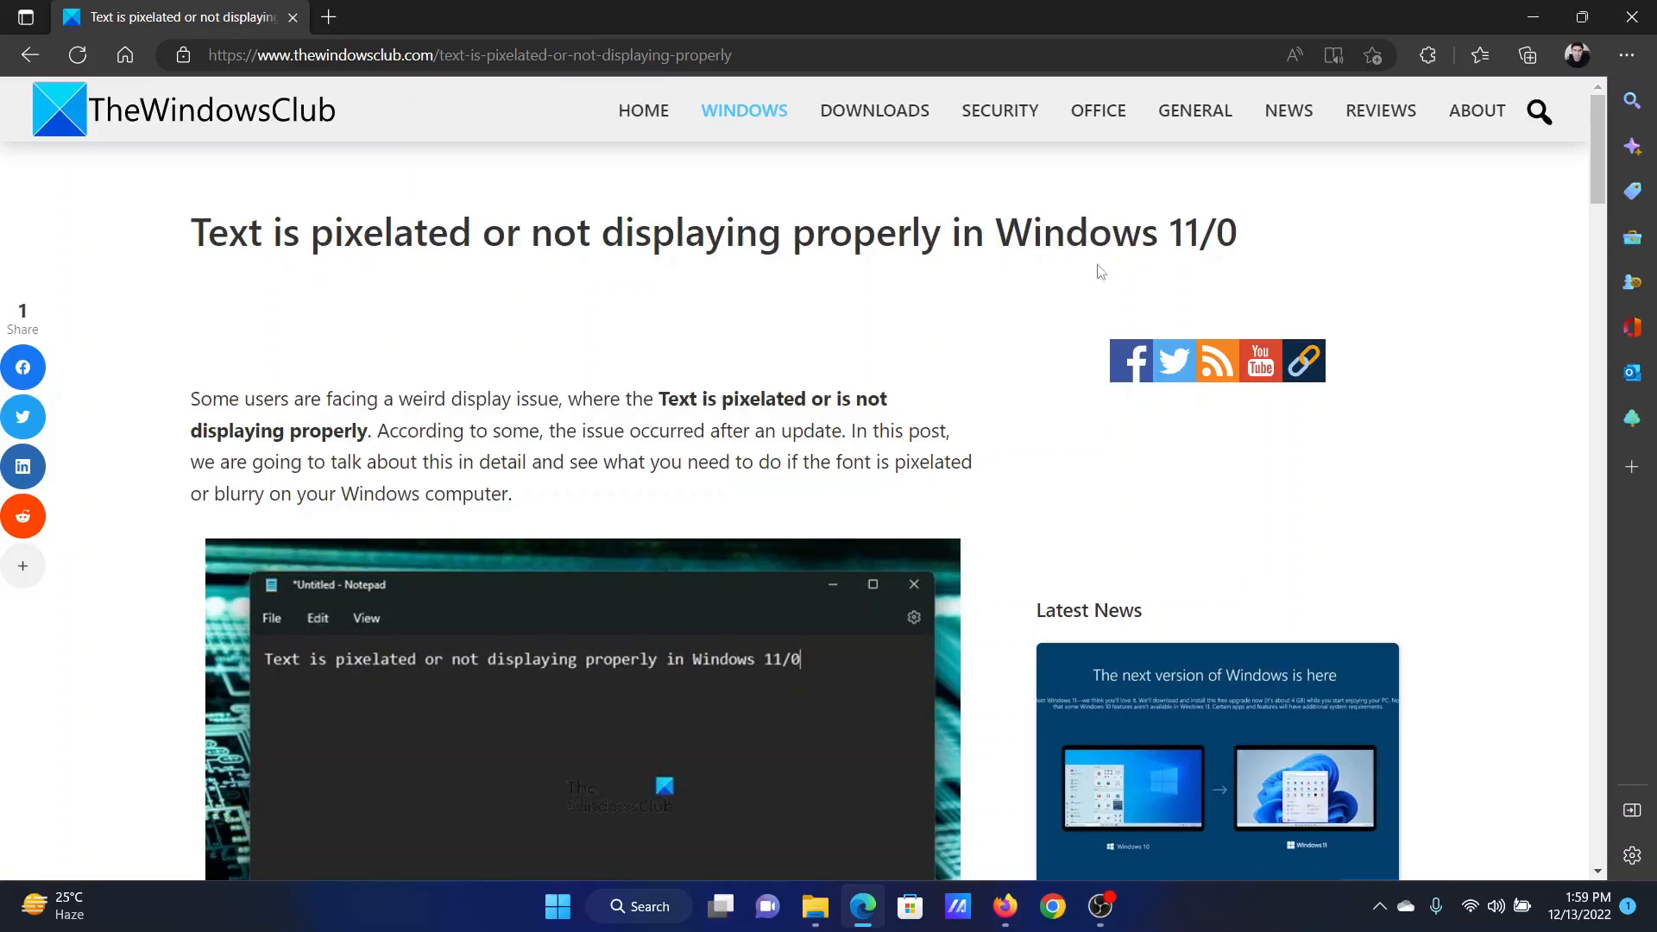
{"action": "mouse_move", "coordinate": [681, 513]}
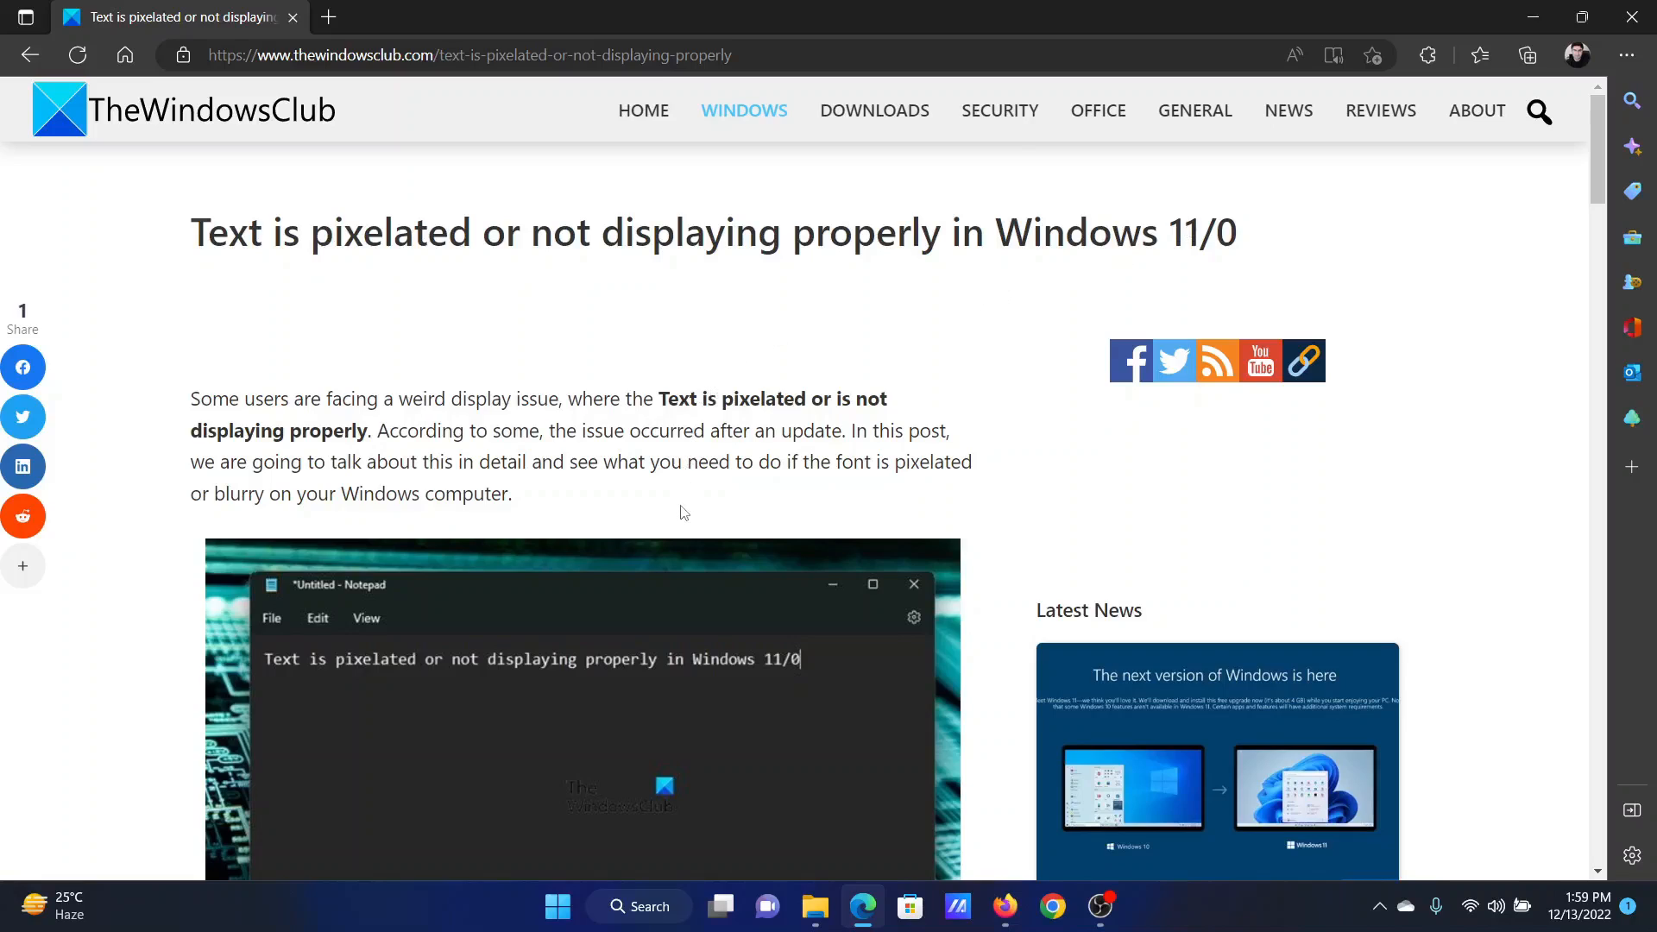
Choose 125% (Recommended) scale and 1920 × 1080 (Recommended) display resolution.
{"action": "scroll", "scroll_direction": "down", "scroll_amount": 3}
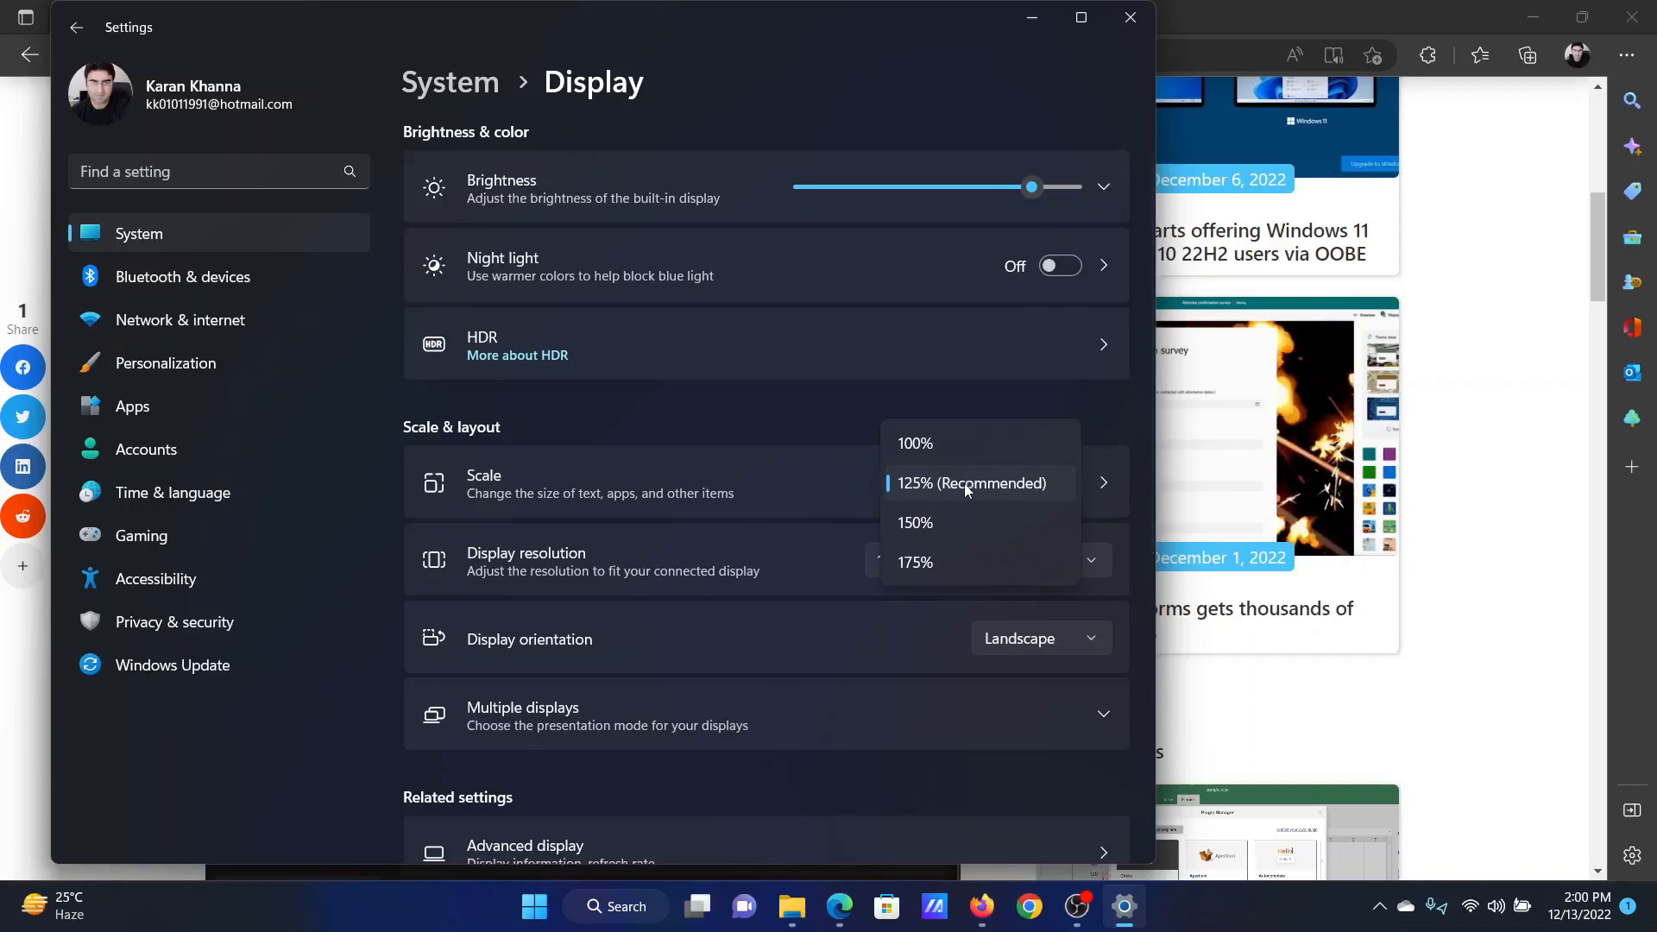
{"action": "left_click", "coordinate": [974, 483]}
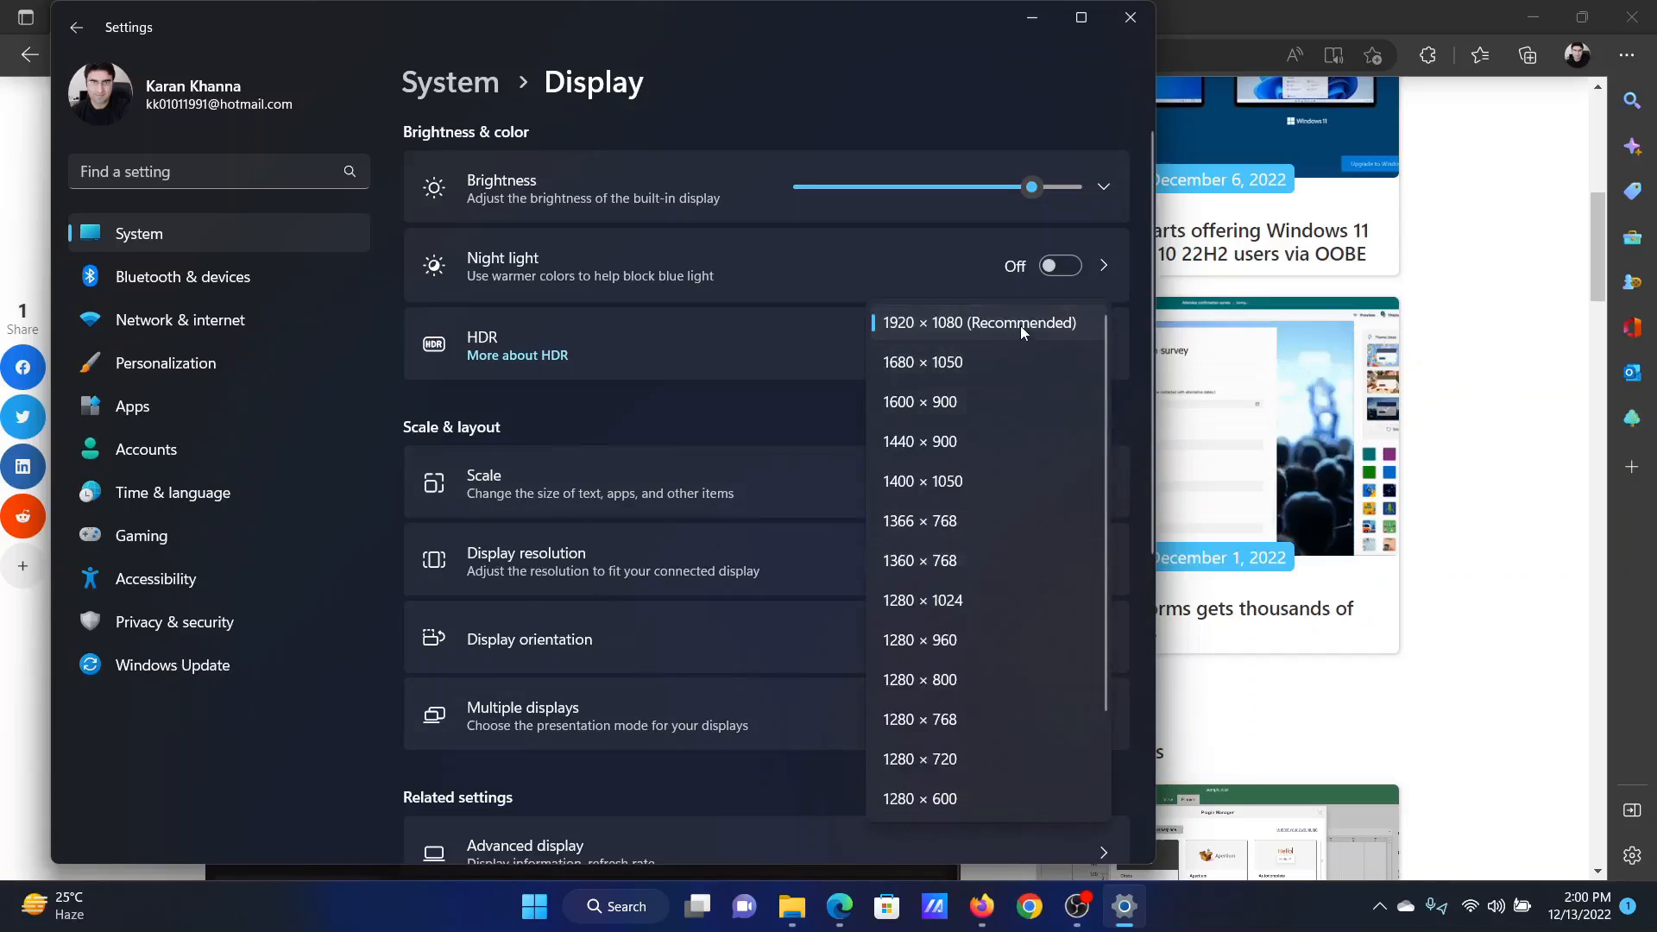
{"action": "left_click", "coordinate": [978, 321]}
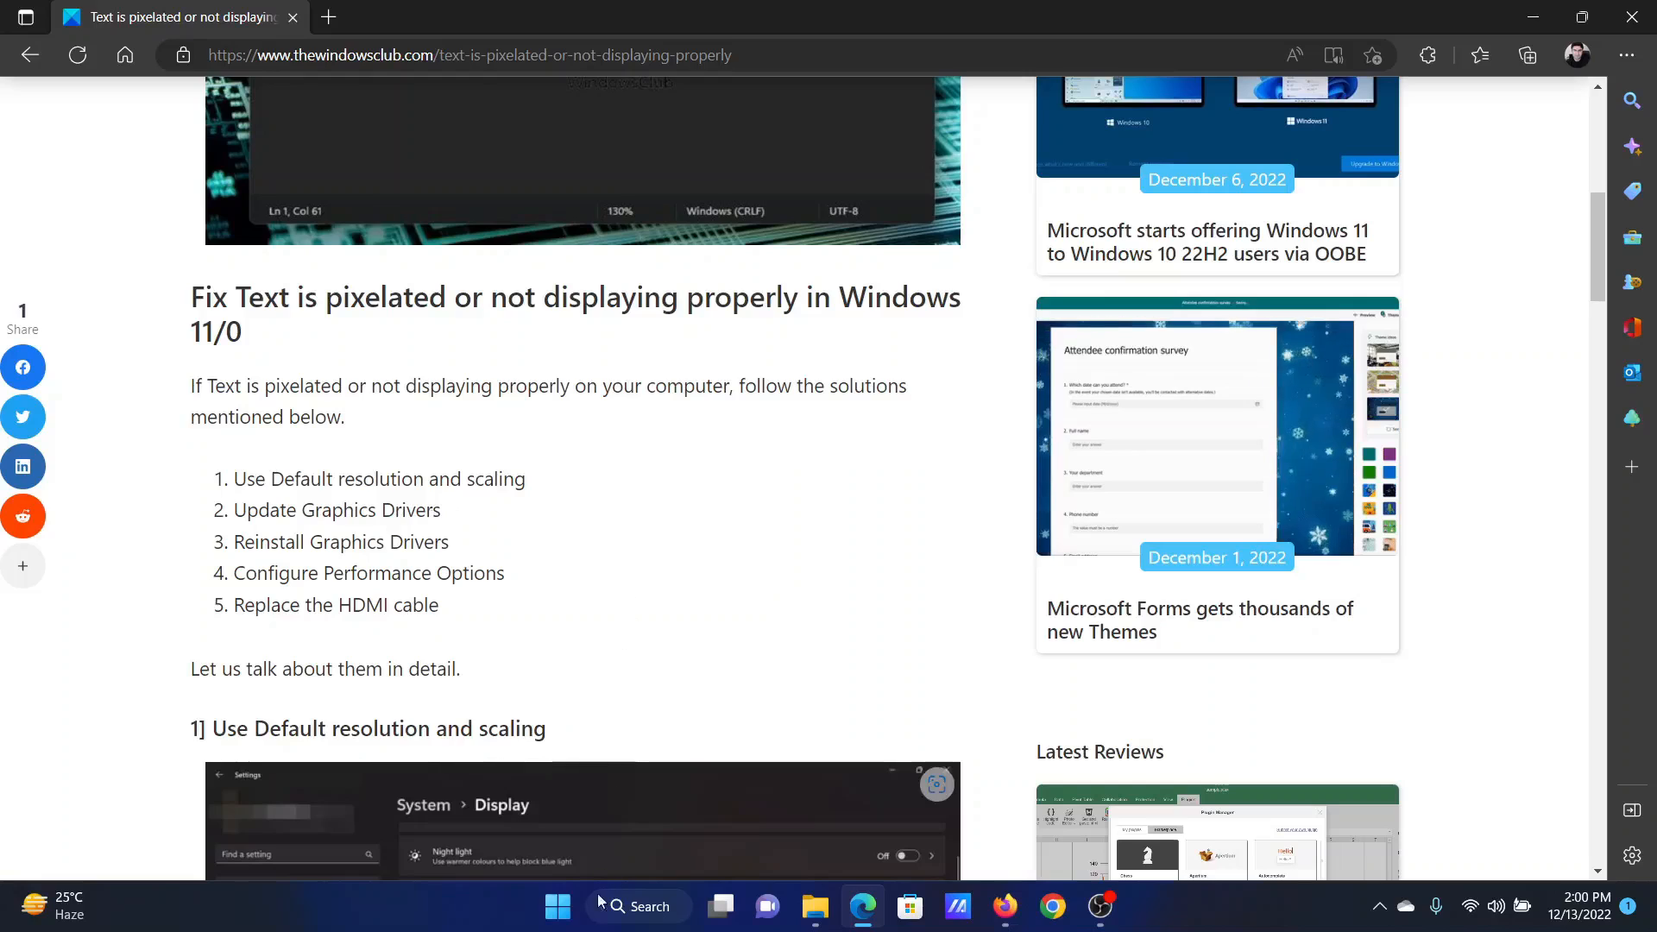
Check on the Windows Update page that updates are current, then close Settings.
{"action": "right_click", "coordinate": [557, 905]}
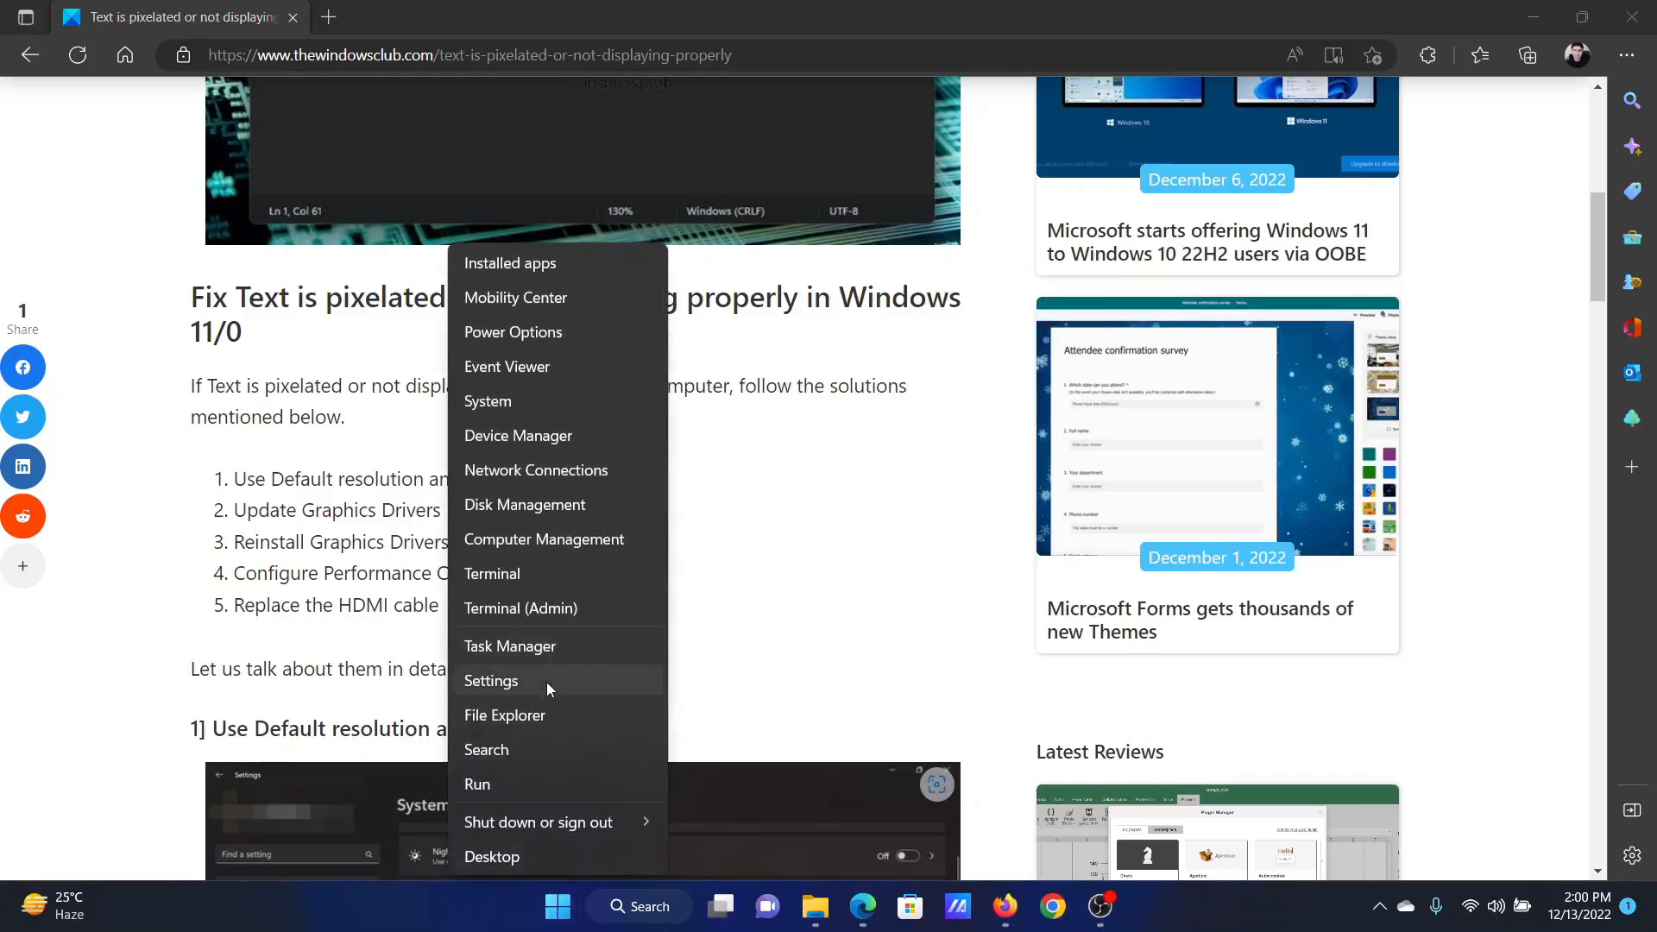
{"action": "left_click", "coordinate": [490, 681]}
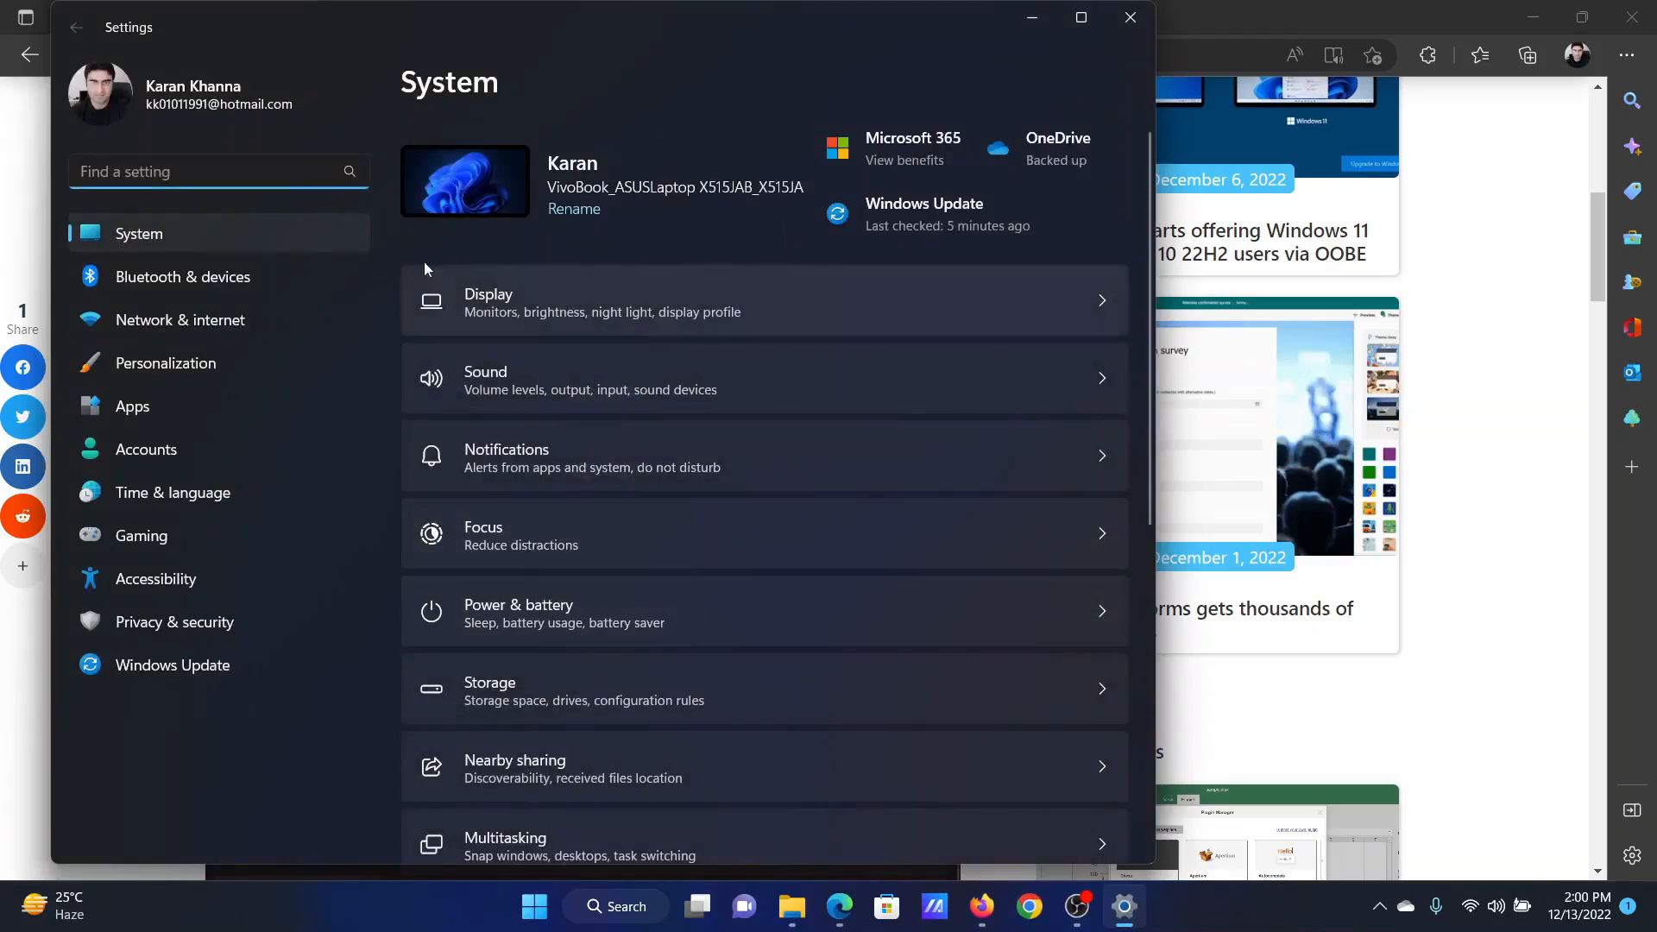
{"action": "left_click", "coordinate": [172, 664]}
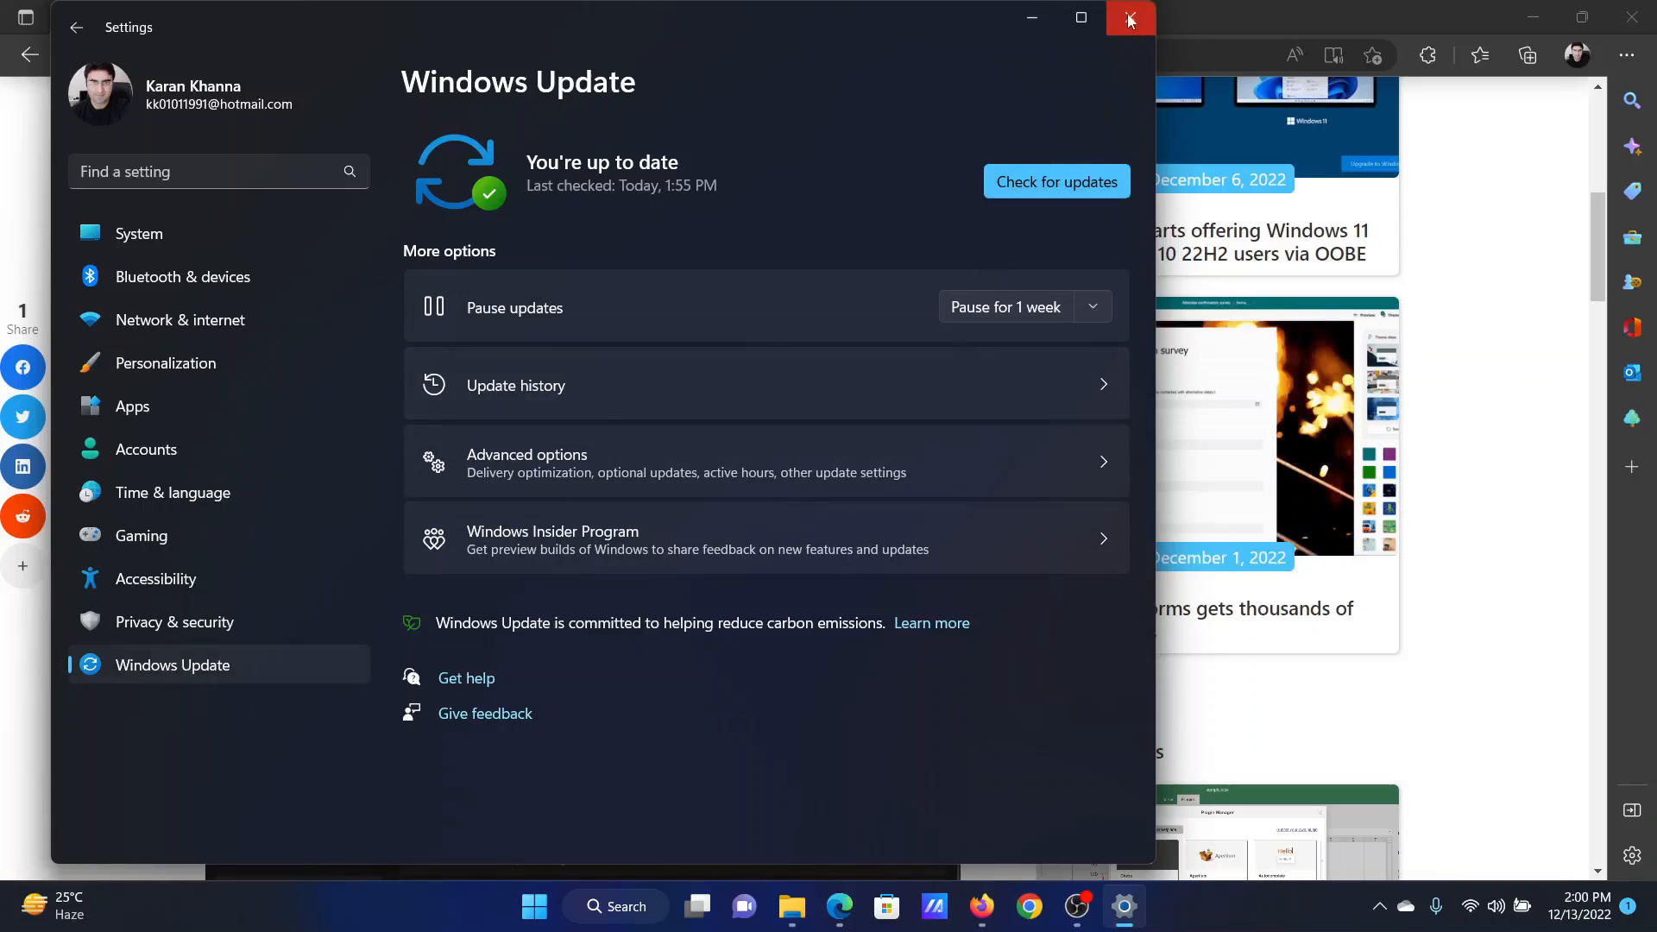
{"action": "left_click", "coordinate": [1129, 19]}
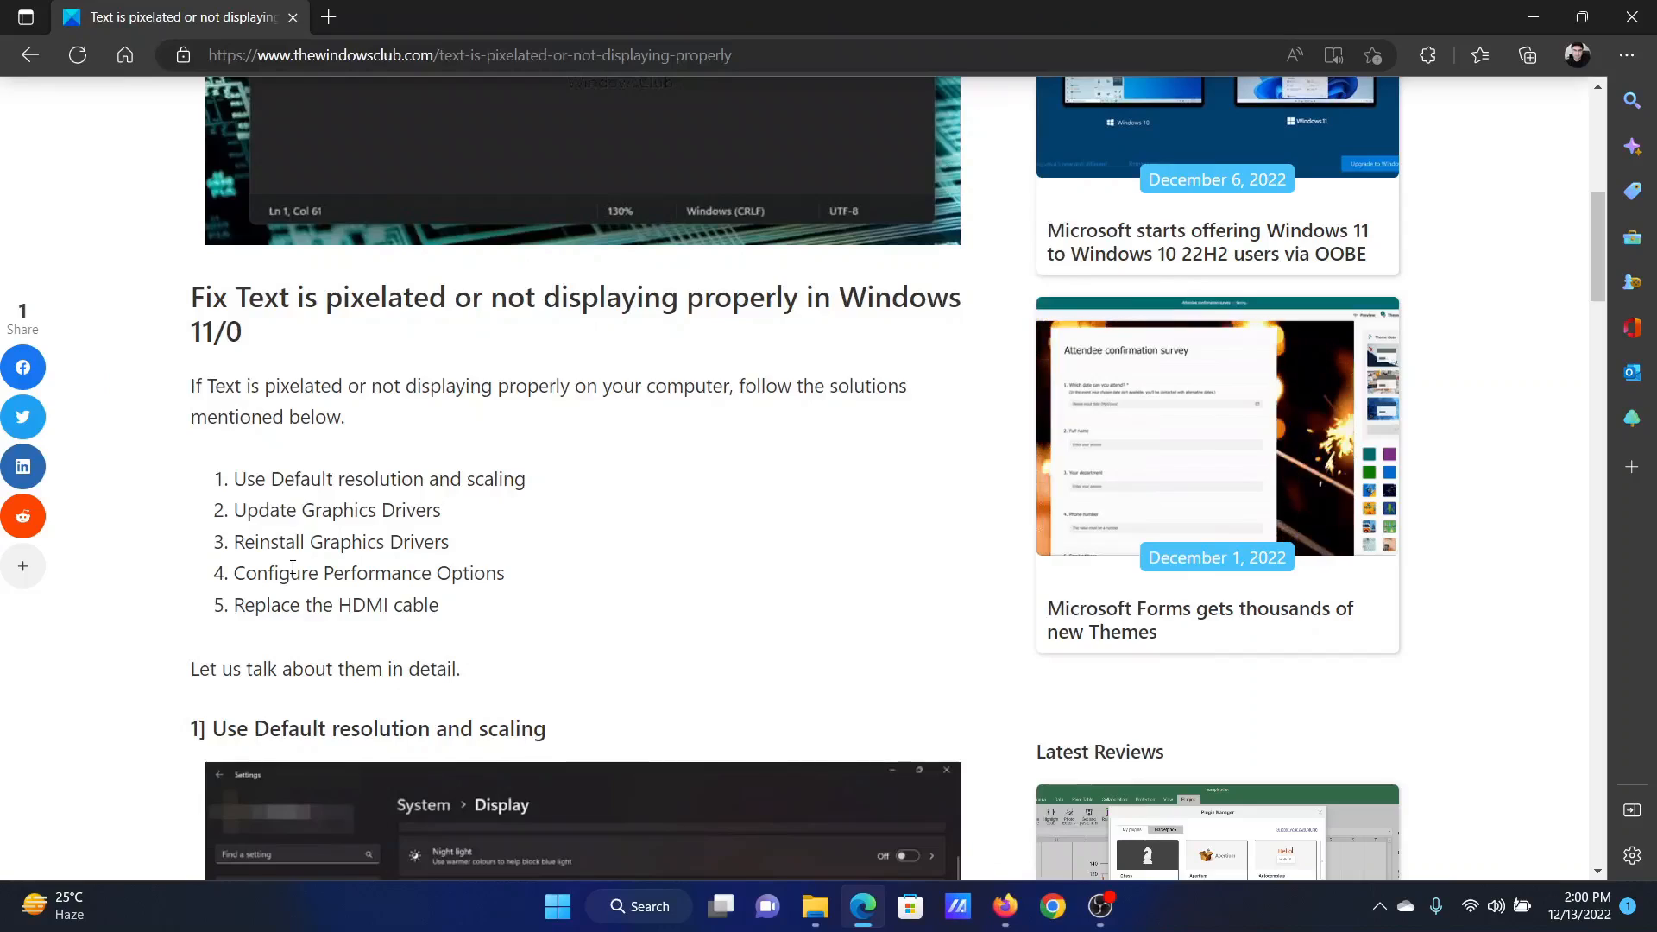
{"action": "double_click", "coordinate": [369, 573]}
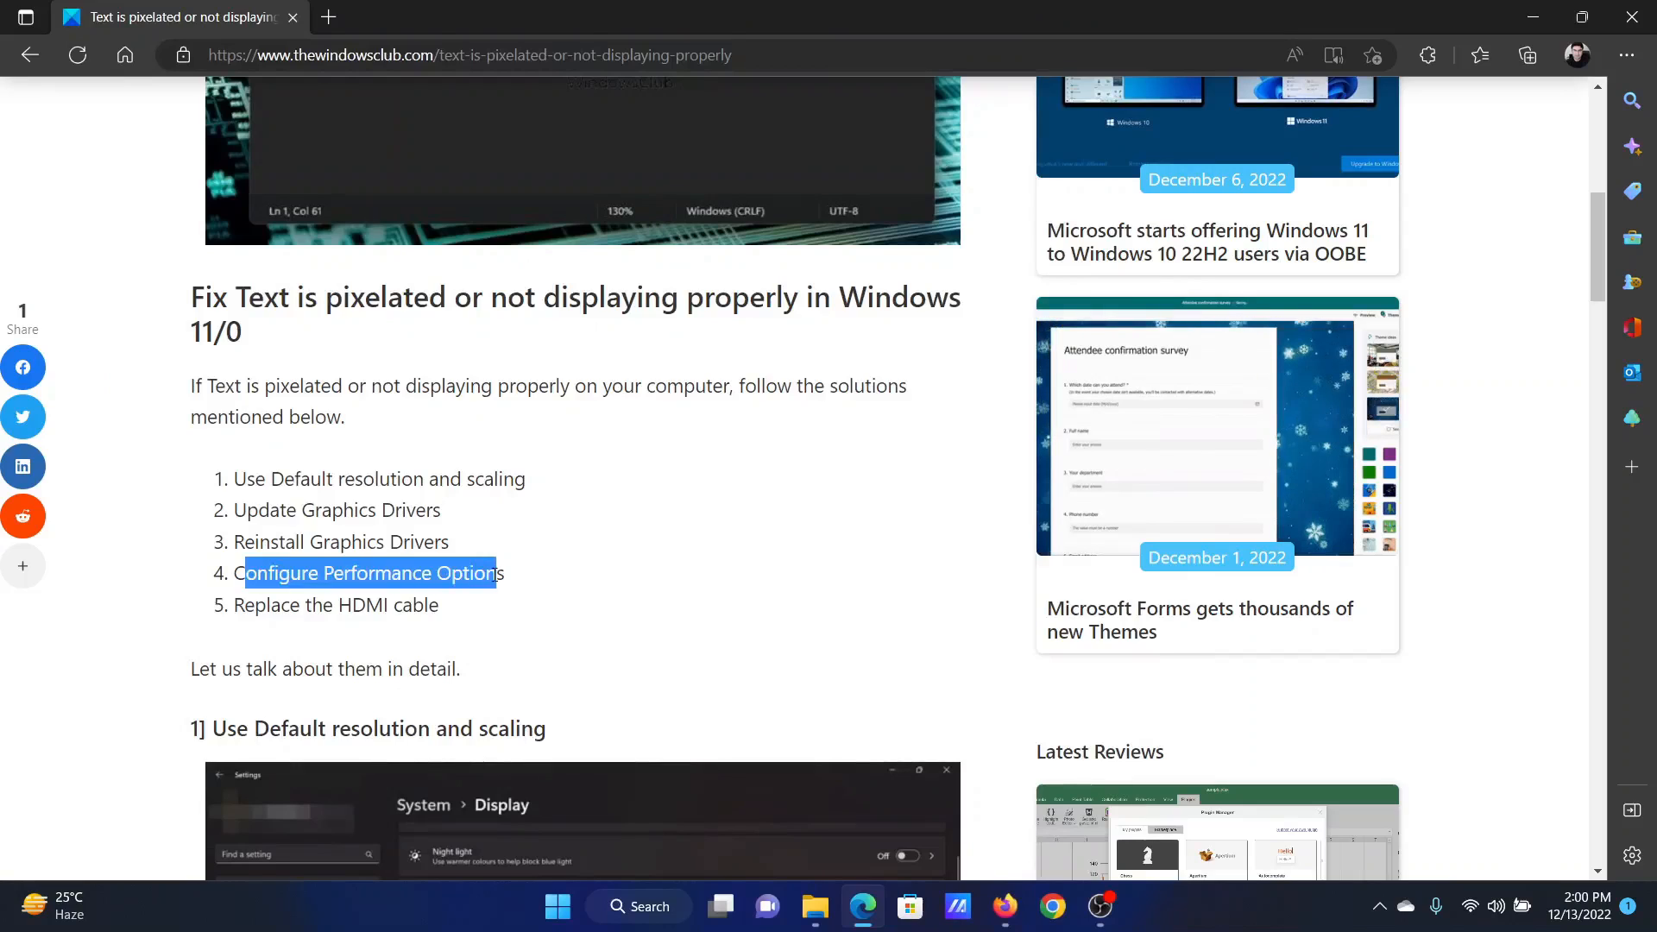
{"action": "left_click", "coordinate": [638, 905]}
{"action": "type", "text": "perf"}
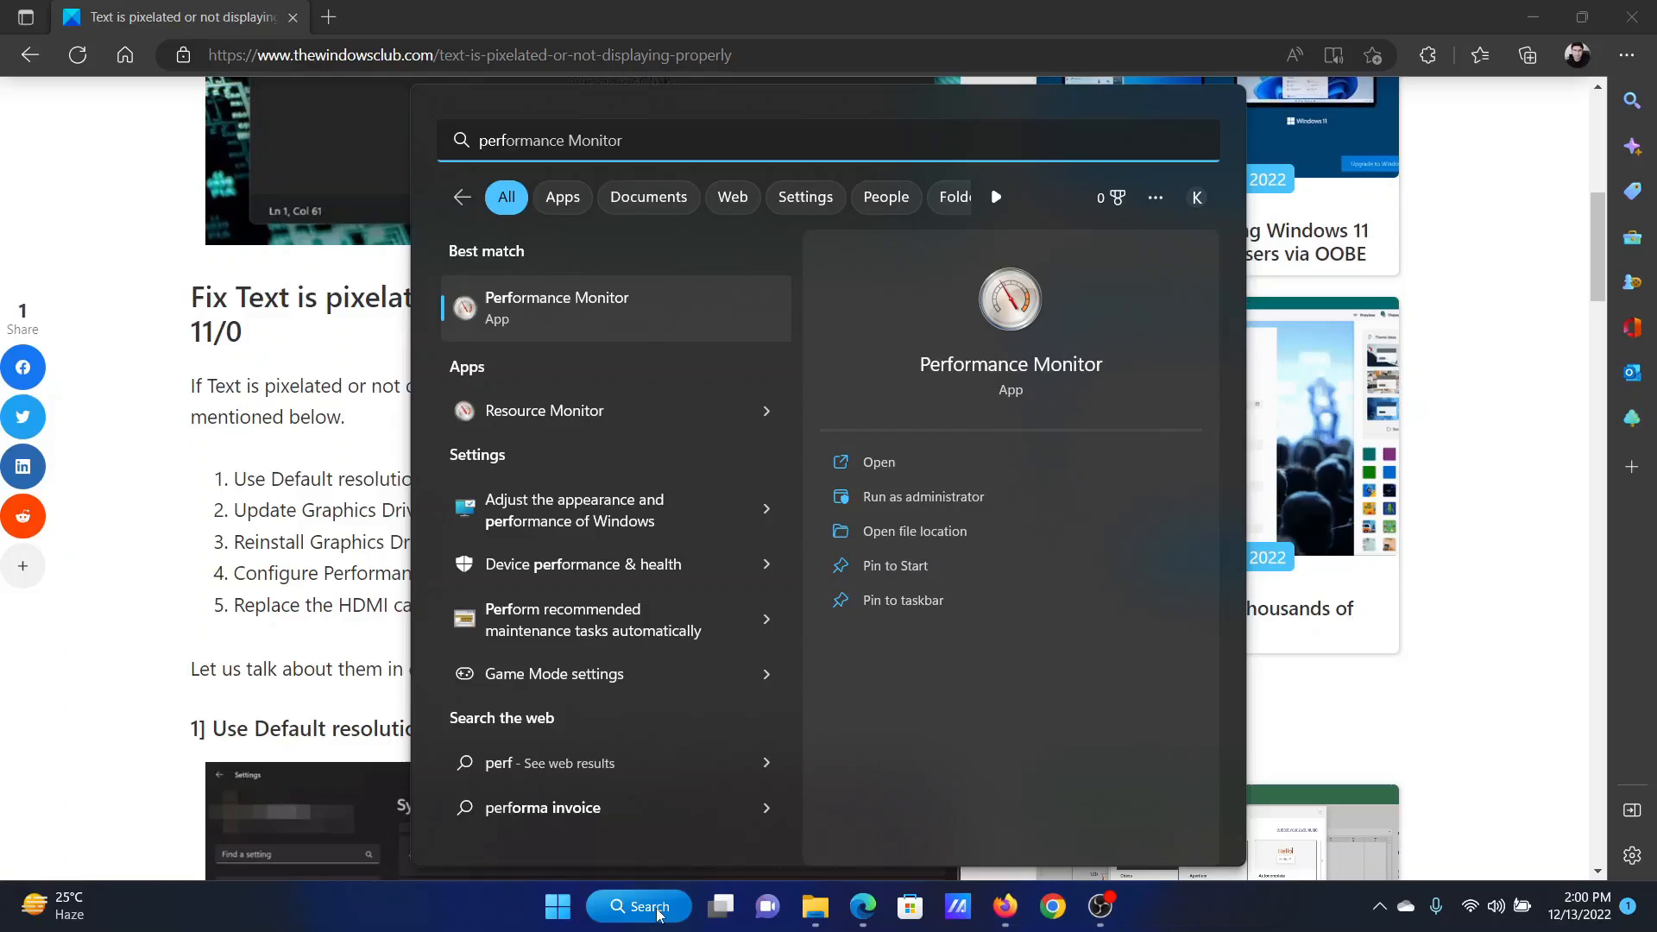
{"action": "mouse_move", "coordinate": [613, 512]}
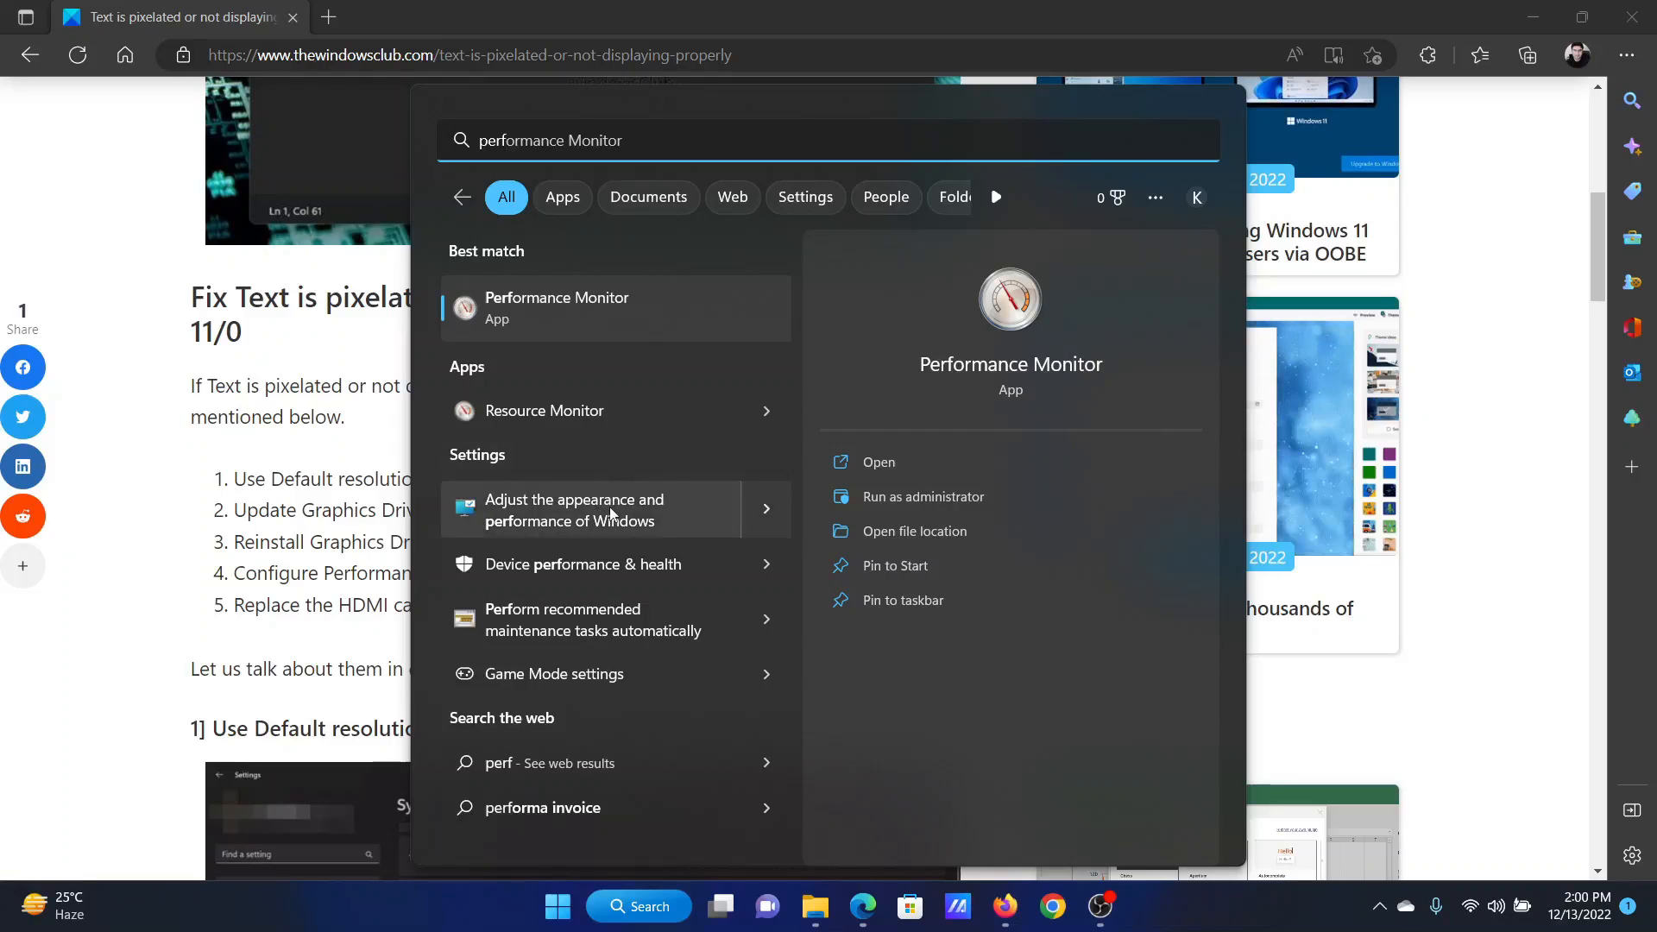
In Performance Options, select 'Let Windows choose what's best for my computer' and confirm with OK.
{"action": "left_click", "coordinate": [574, 510]}
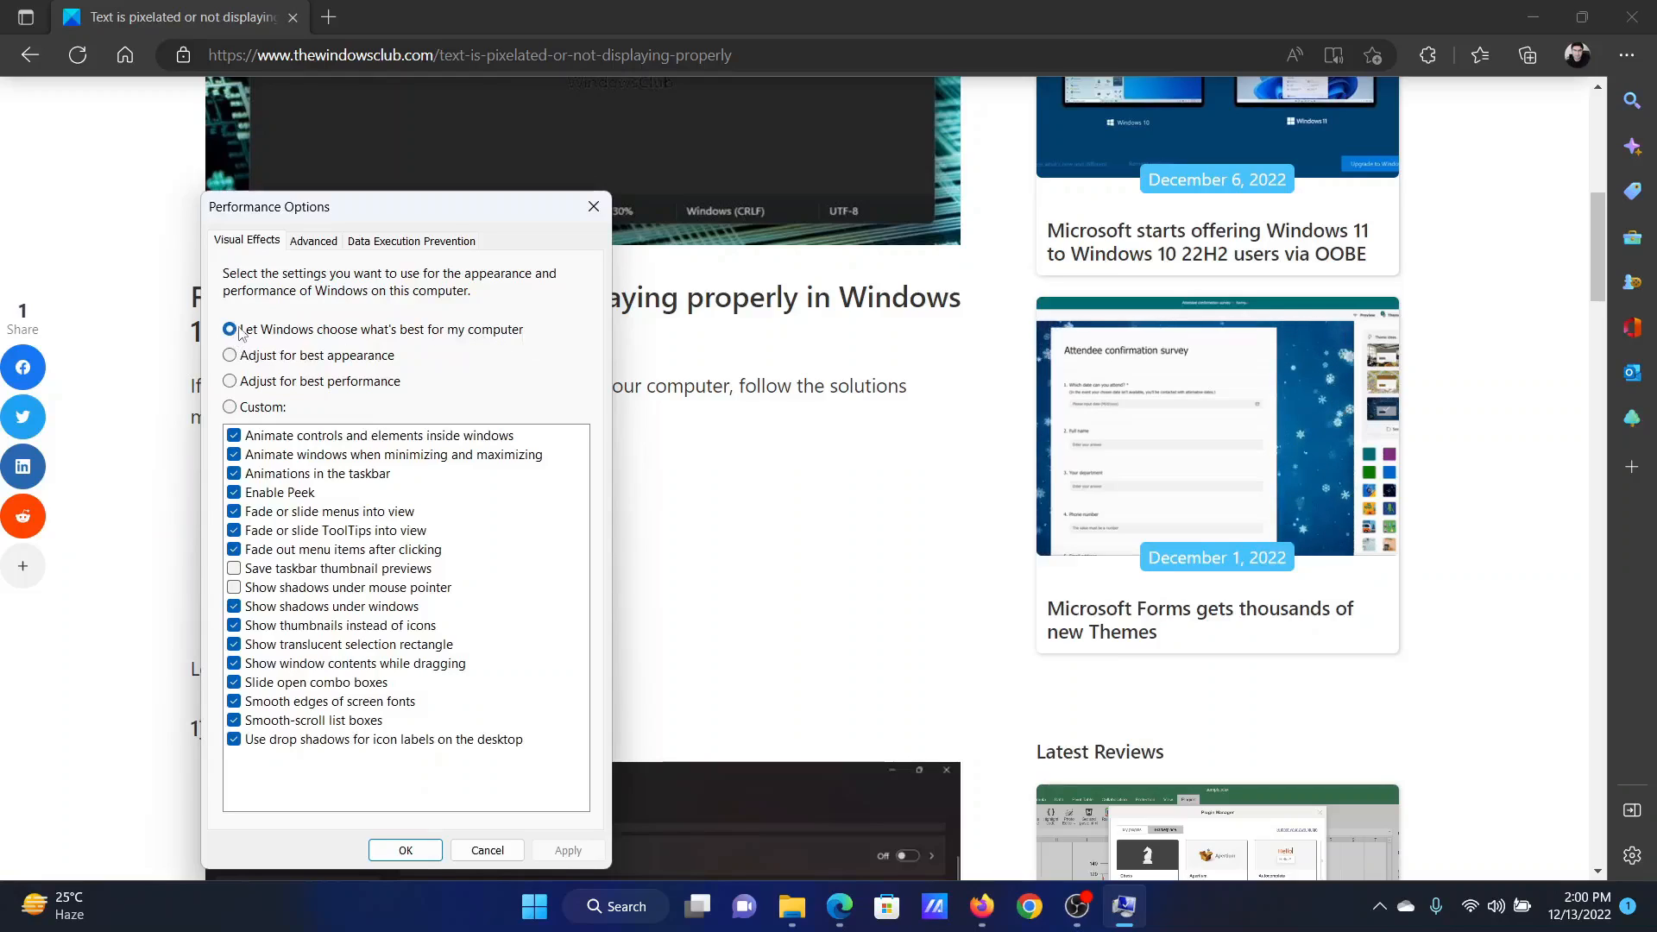
{"action": "left_click", "coordinate": [230, 329]}
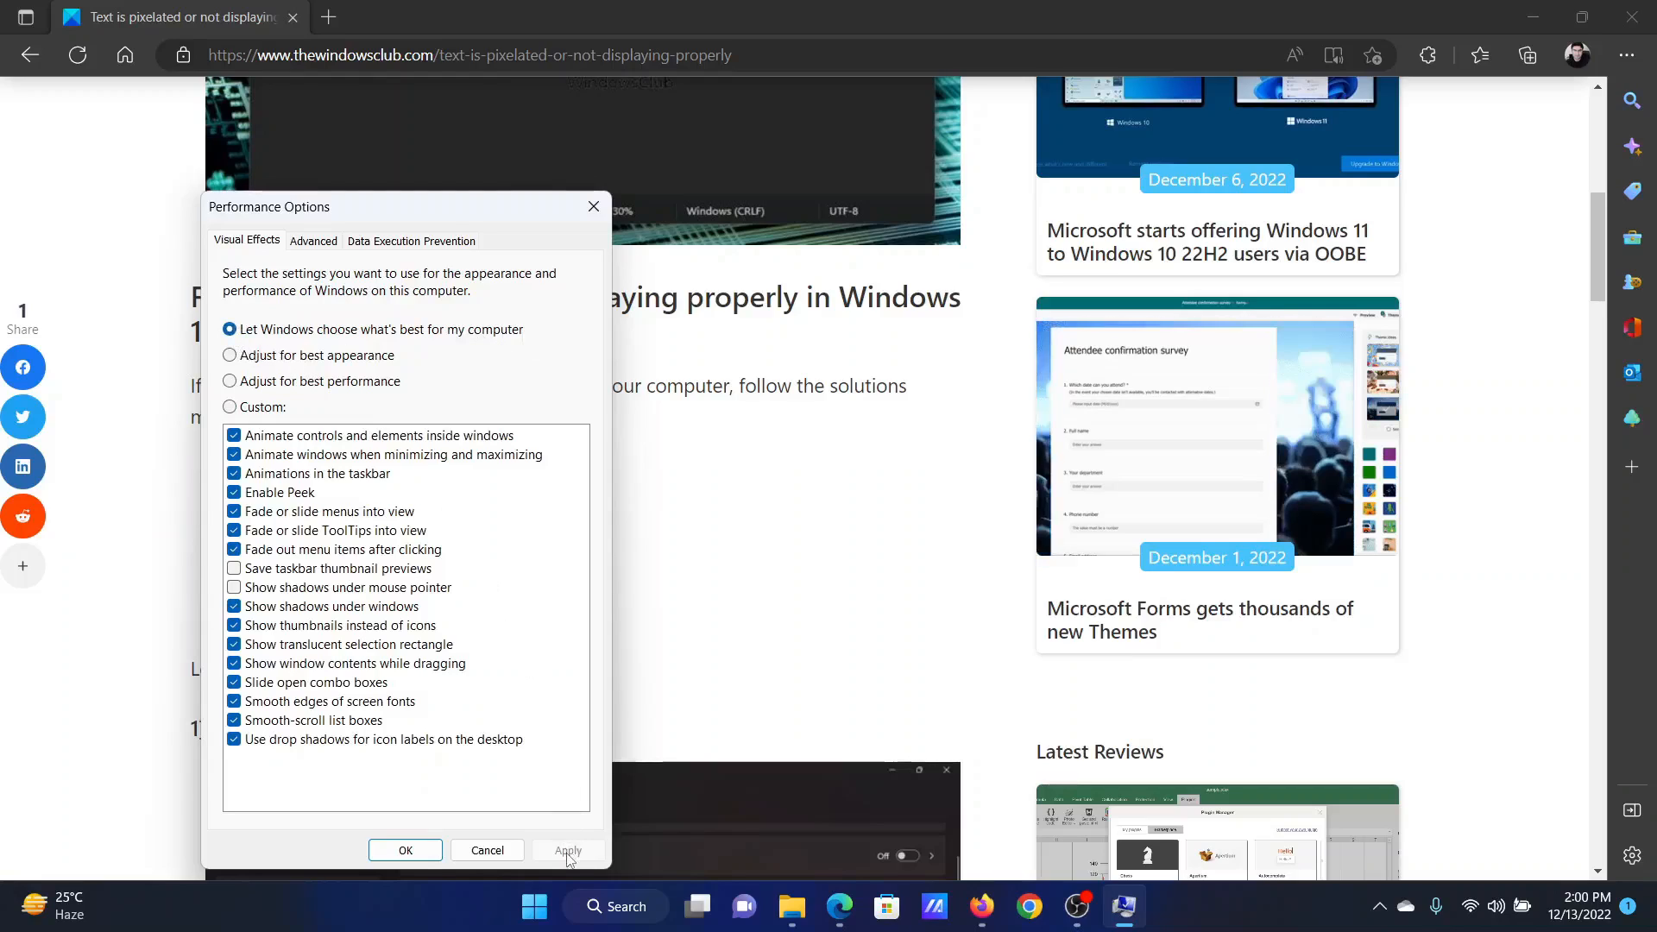
{"action": "left_click", "coordinate": [404, 849]}
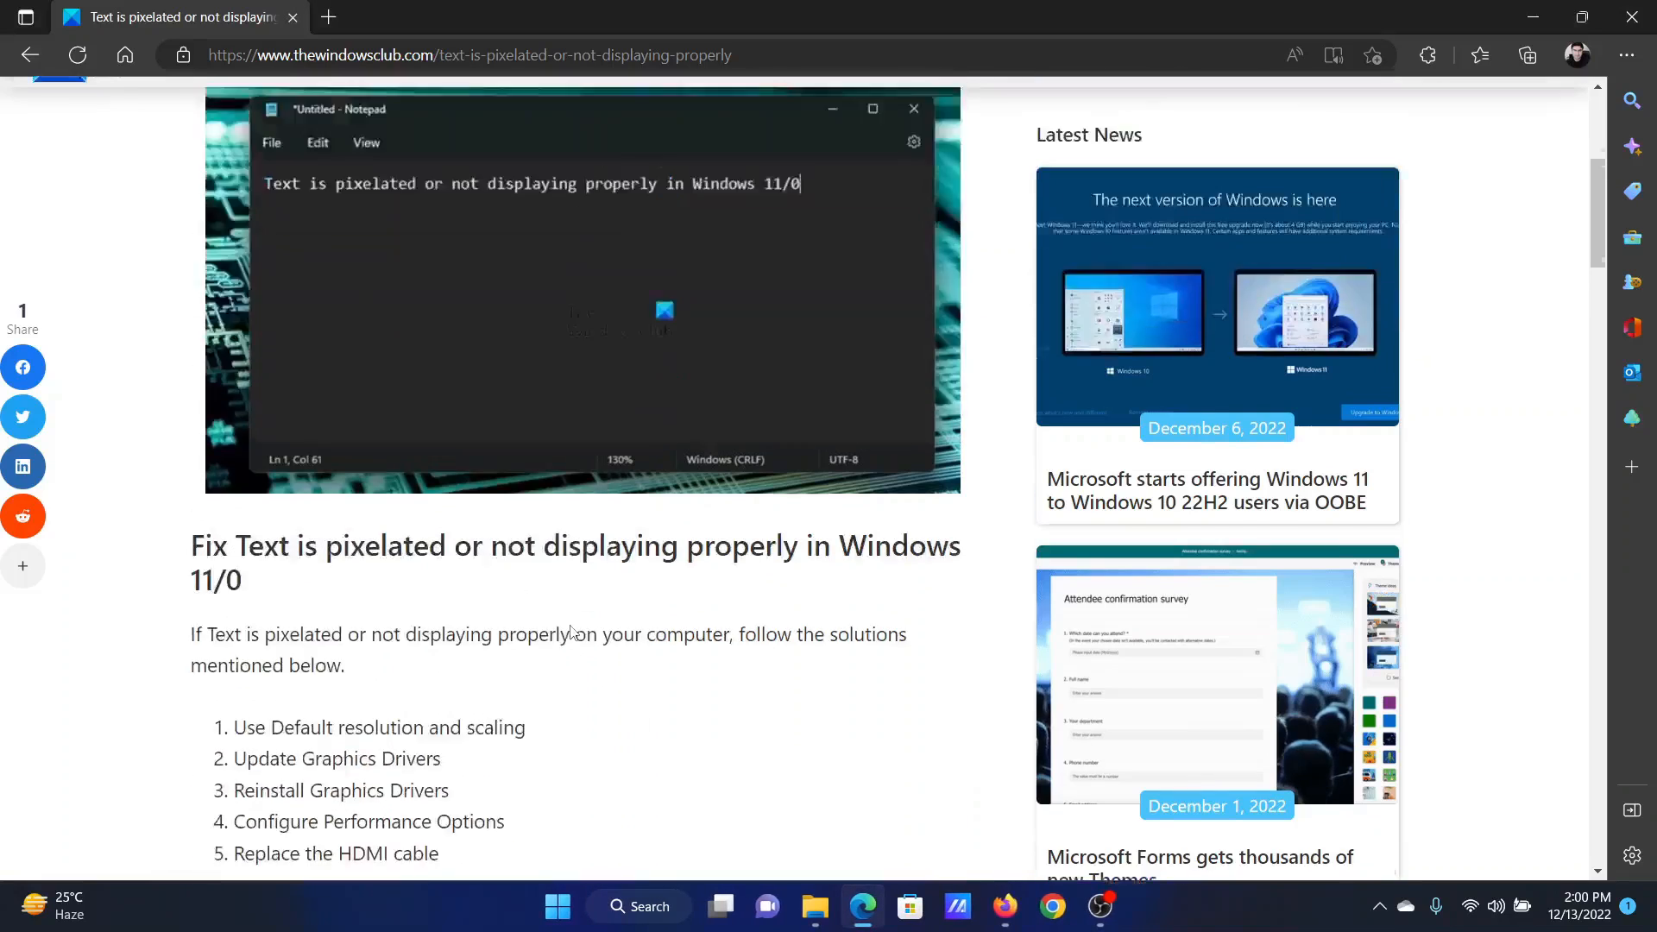